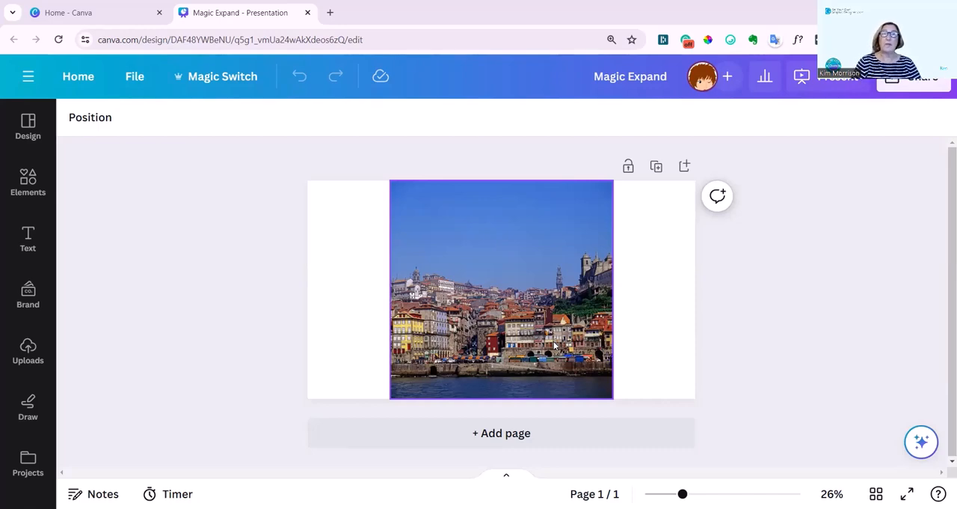
pyautogui.moveTo(520, 287)
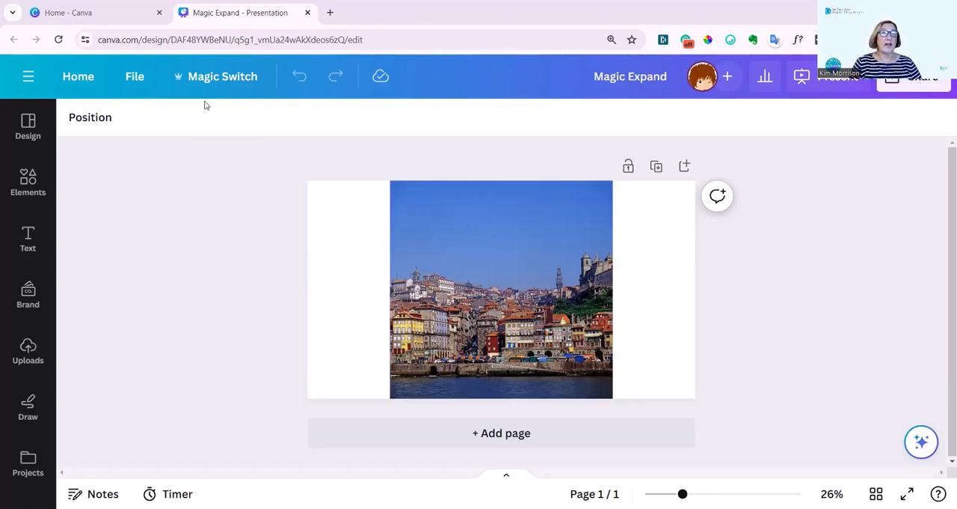
# Select the waterfront photo and bring up its Edit photo panel
pyautogui.click(501, 300)
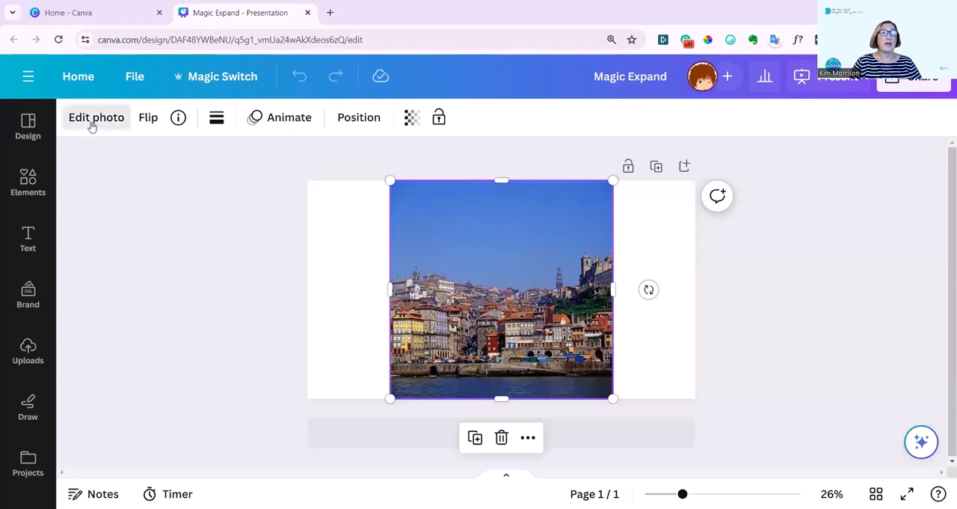
pyautogui.click(96, 117)
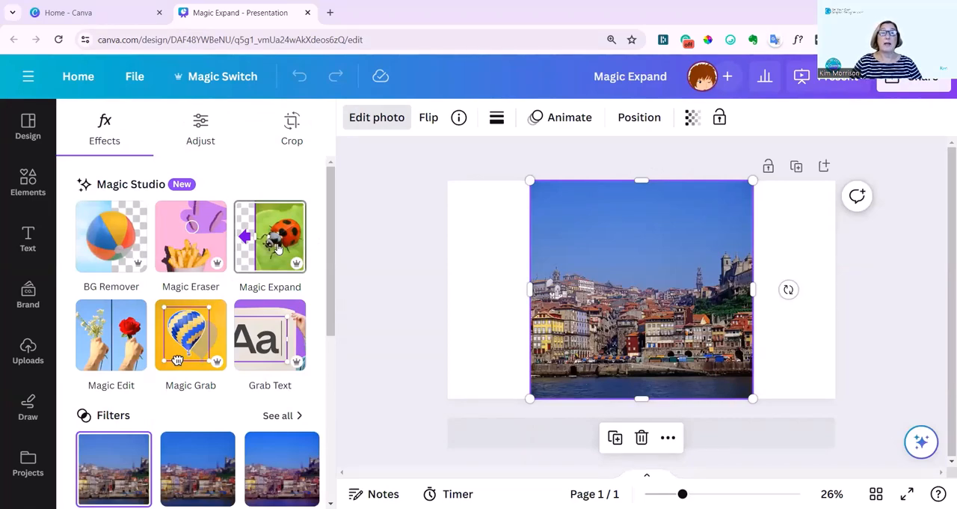
# In Magic Expand, widen the freeform frame leftward, then switch to the Whole Page size
pyautogui.click(270, 236)
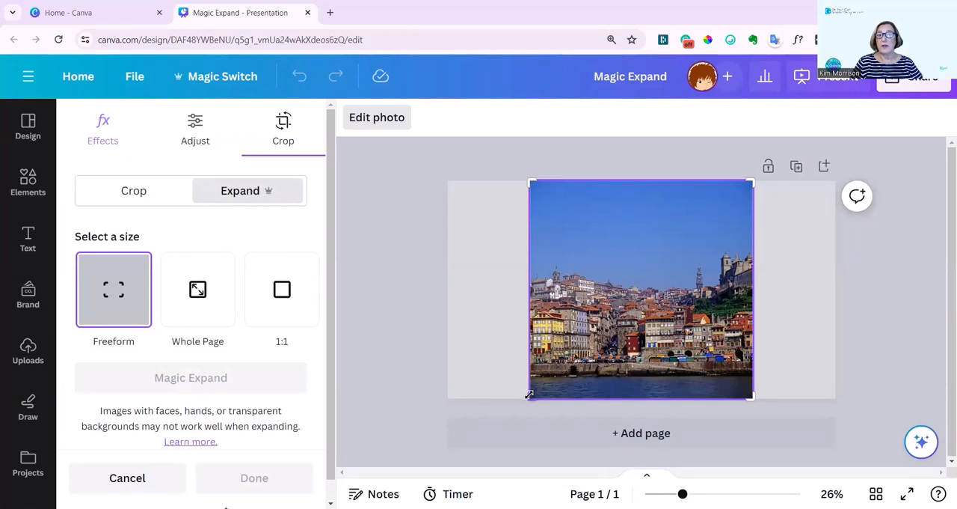
pyautogui.moveTo(531, 394); pyautogui.dragTo(453, 394)
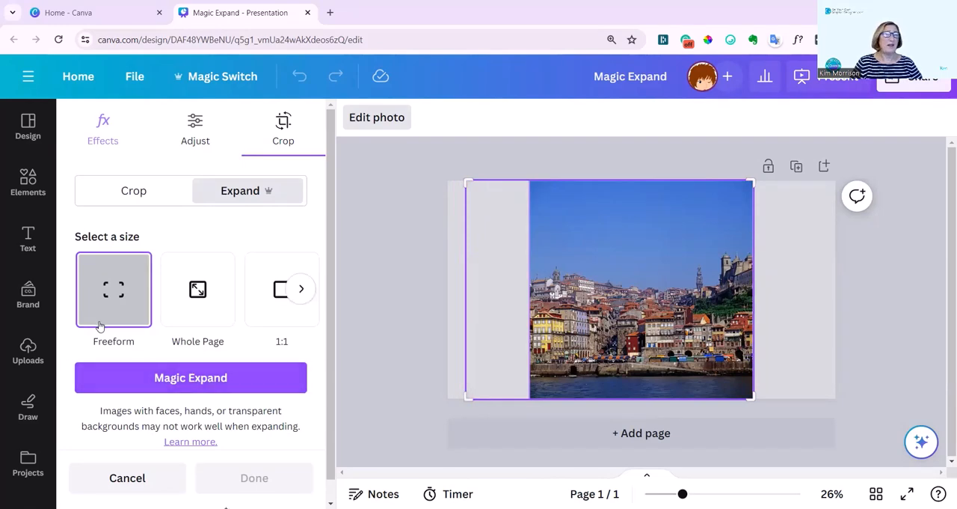
pyautogui.moveTo(219, 288)
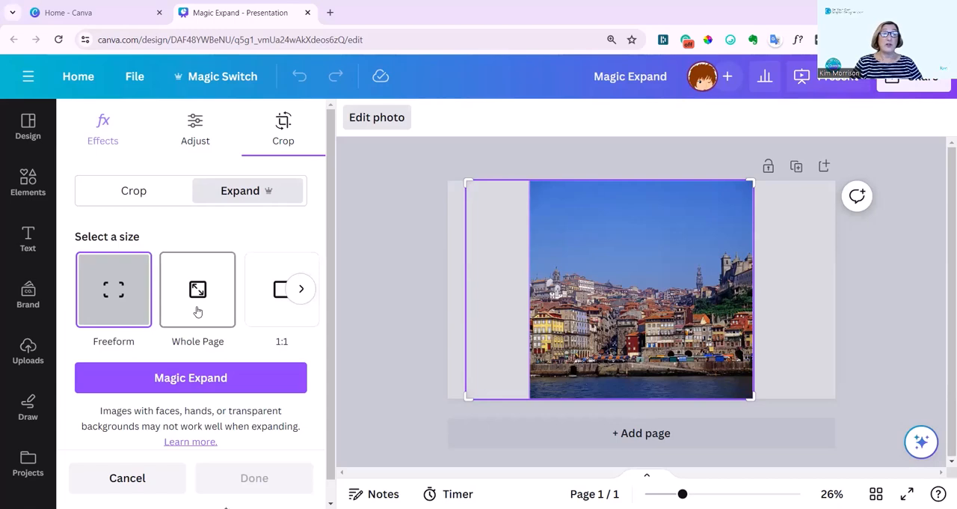
pyautogui.click(198, 290)
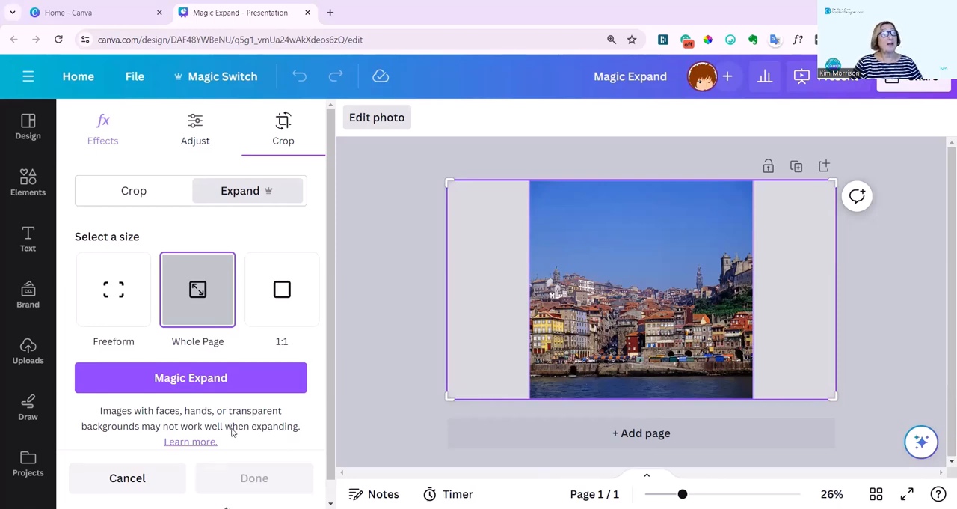
pyautogui.moveTo(201, 432)
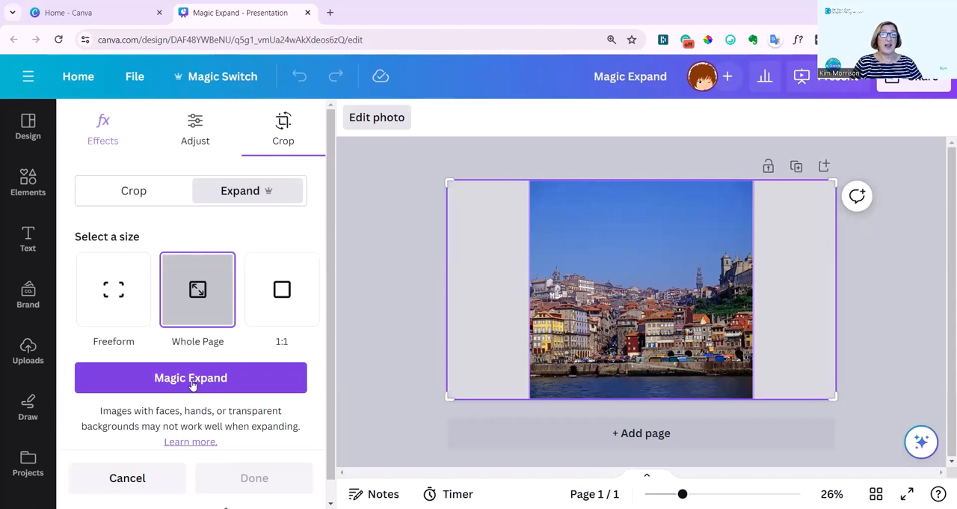
# Run Magic Expand to generate four AI-filled widescreen versions of the photo
pyautogui.click(190, 377)
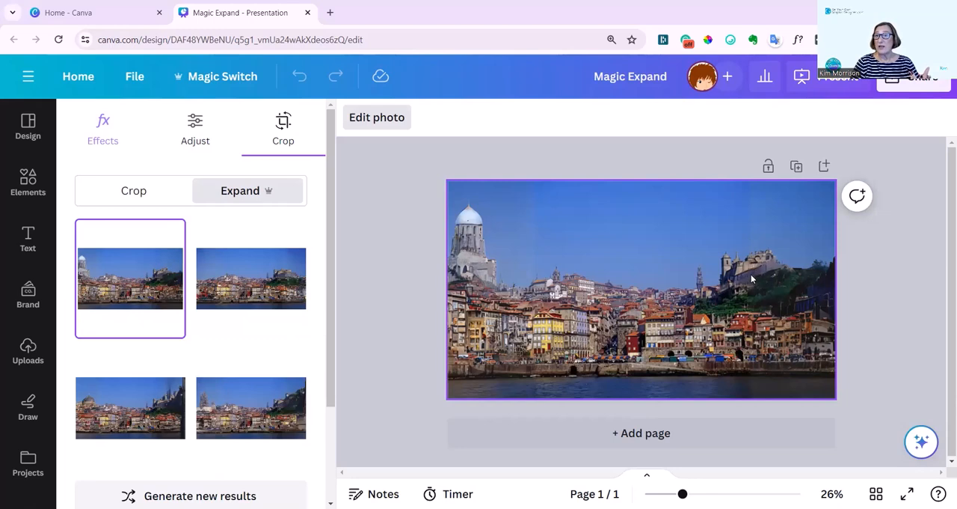
pyautogui.moveTo(733, 333)
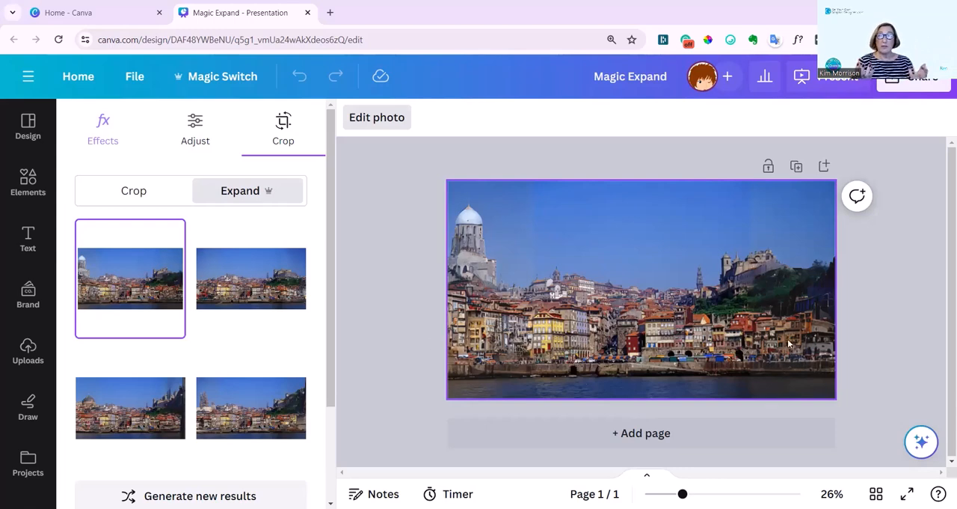
pyautogui.moveTo(242, 327)
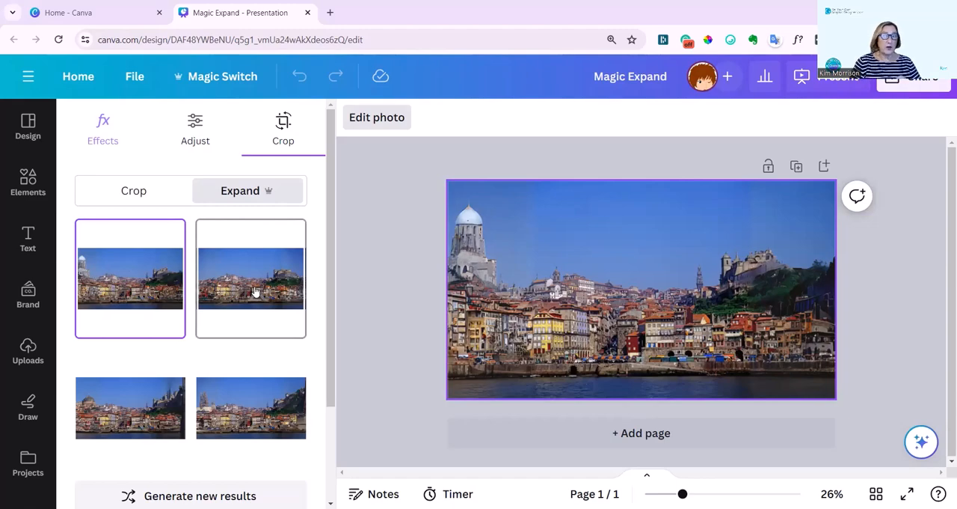
# Preview the second, third and fourth expansions, then return to the first
pyautogui.click(251, 278)
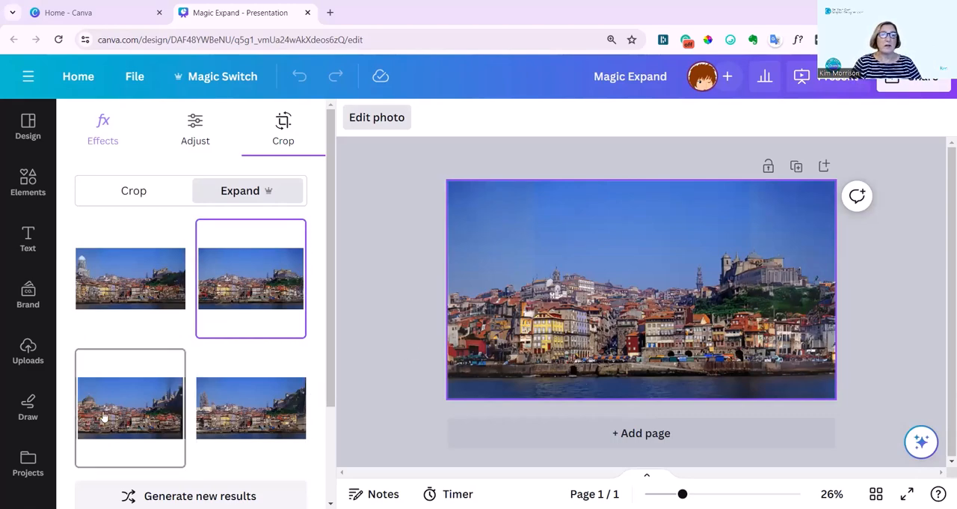
pyautogui.click(130, 407)
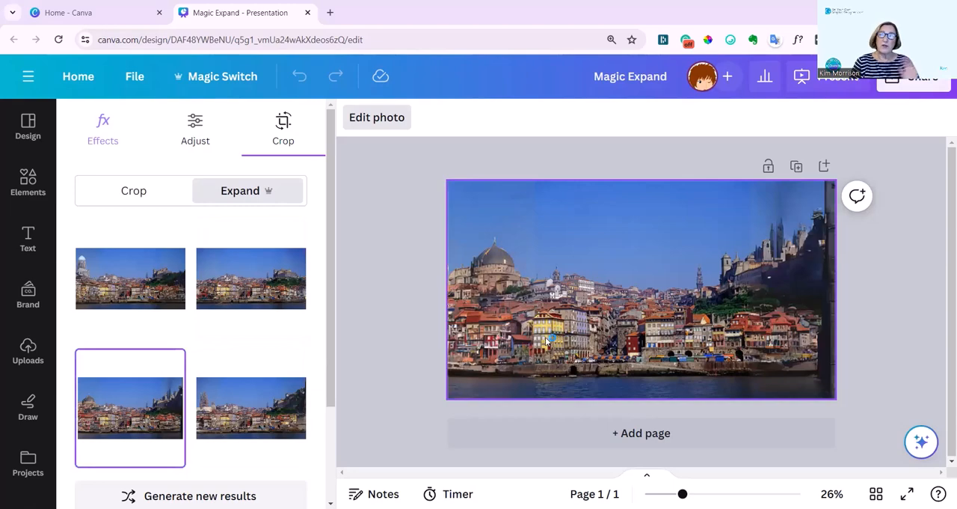
pyautogui.moveTo(737, 350)
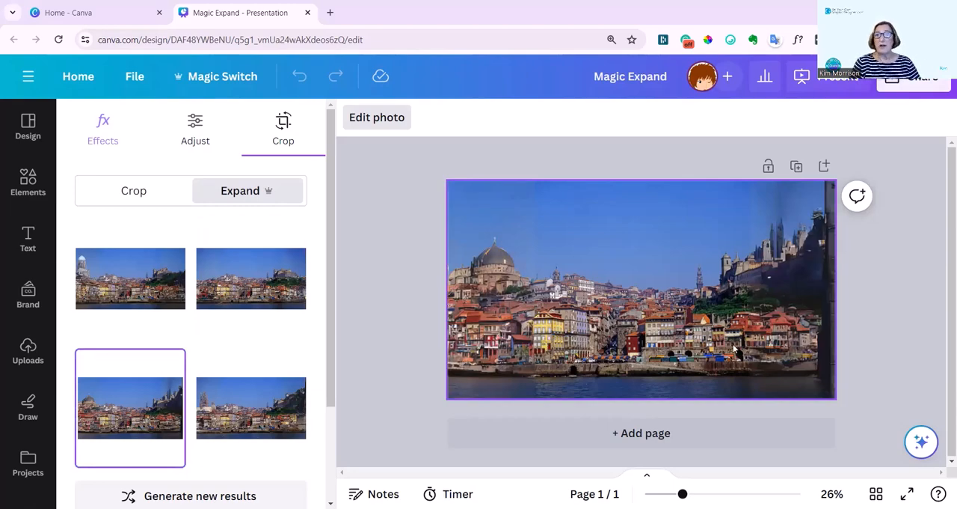
pyautogui.click(251, 407)
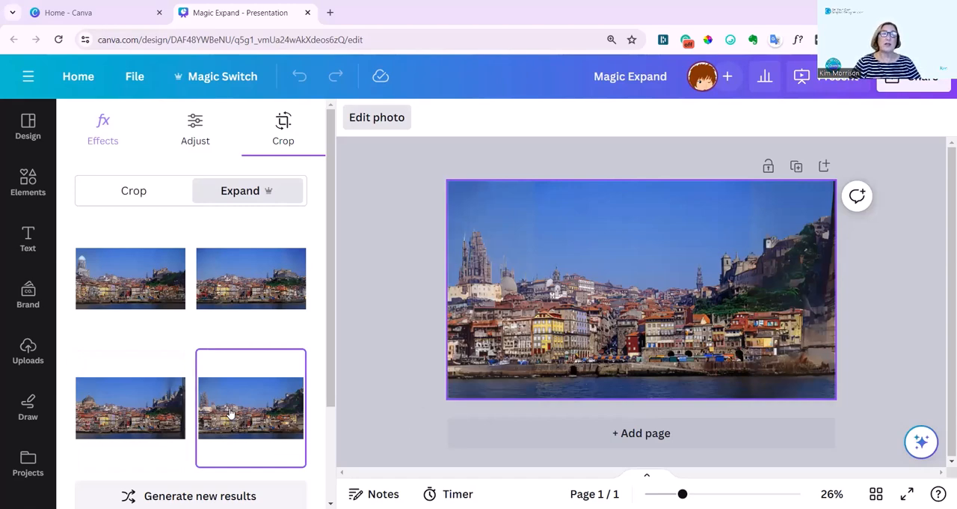
pyautogui.click(130, 279)
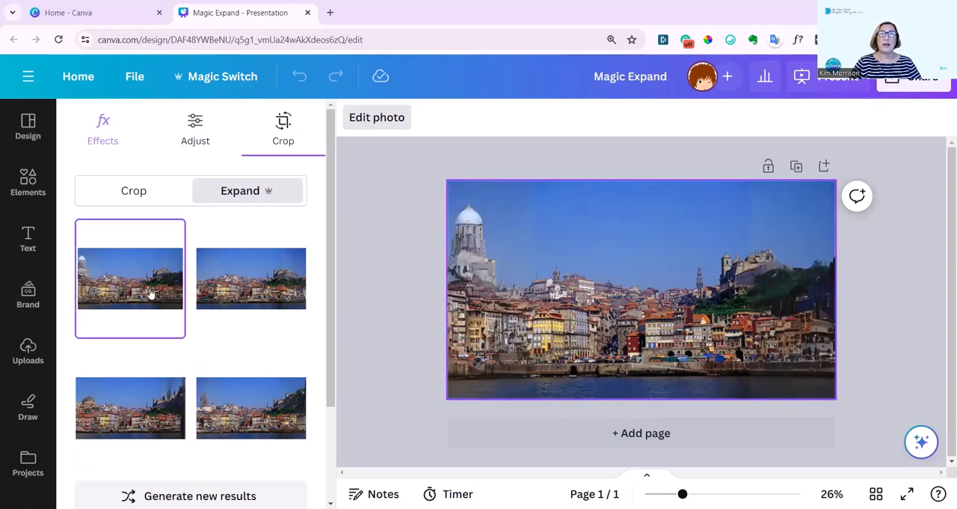